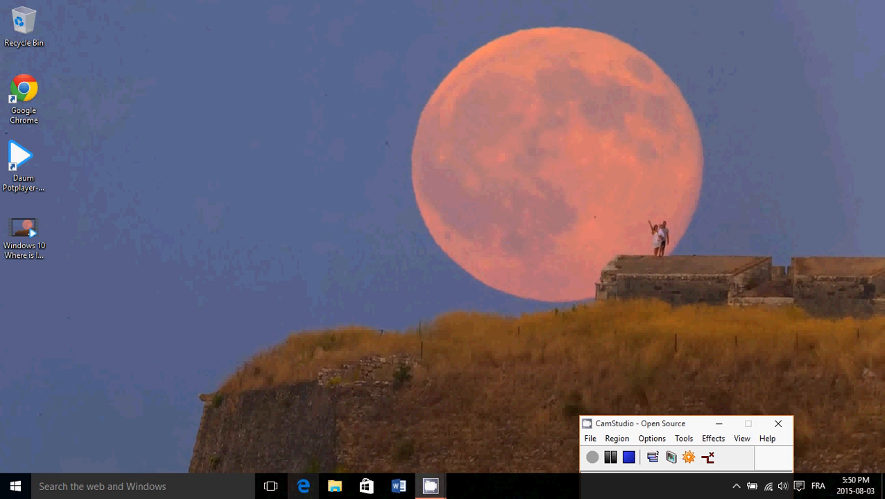
Launch Edge from the taskbar, then close it to raise the 'close all tabs' prompt
click(303, 485)
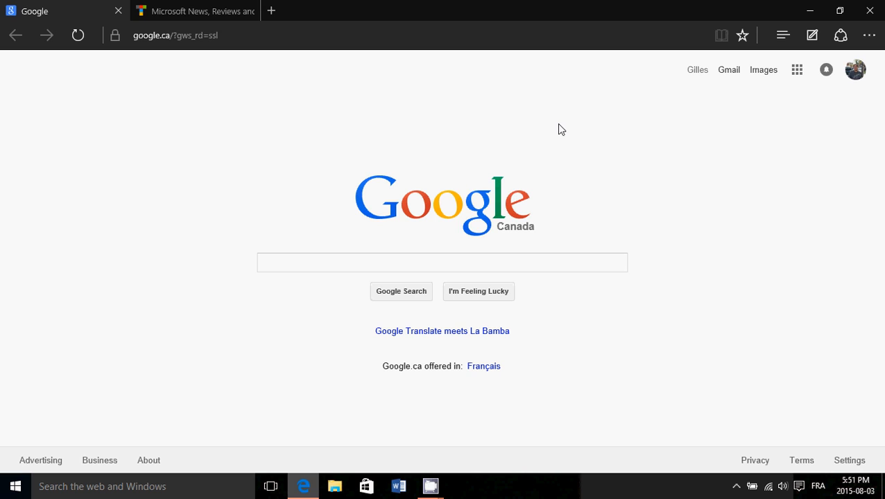
mouse_move(624, 142)
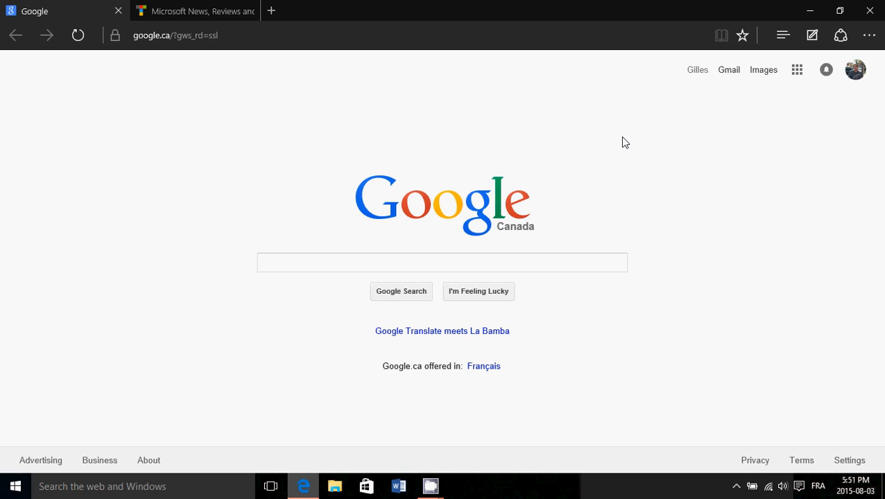
click(870, 11)
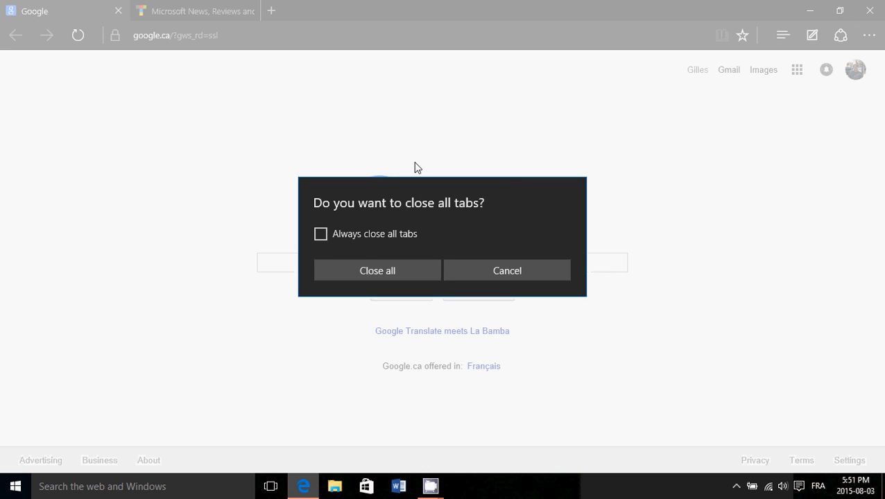
Confirm closing all tabs, then browse the Start menu's All apps list from A to W
click(378, 270)
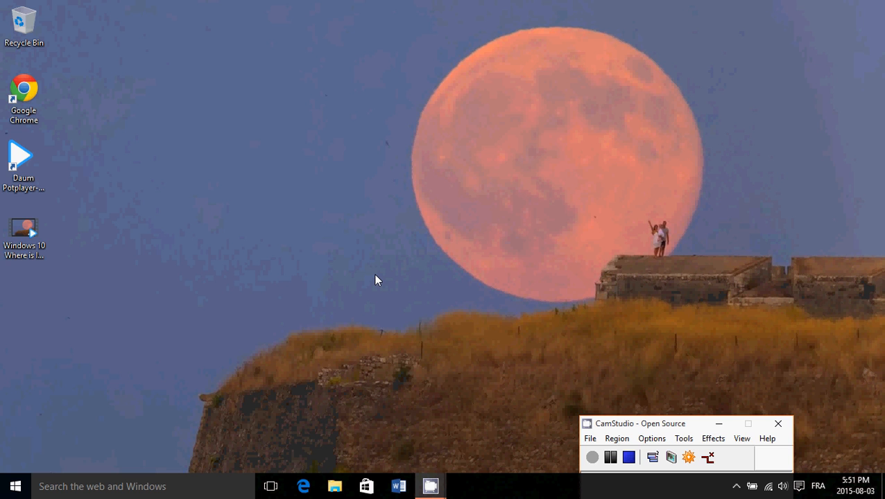
mouse_move(43, 423)
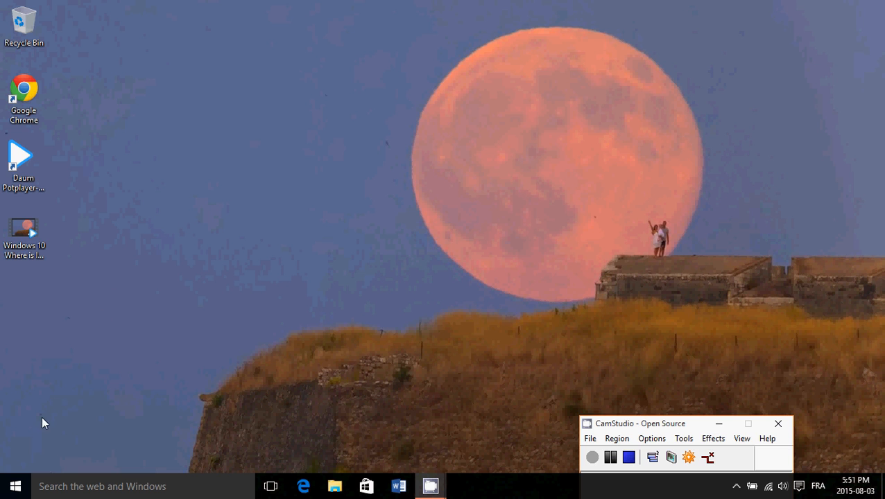
click(15, 486)
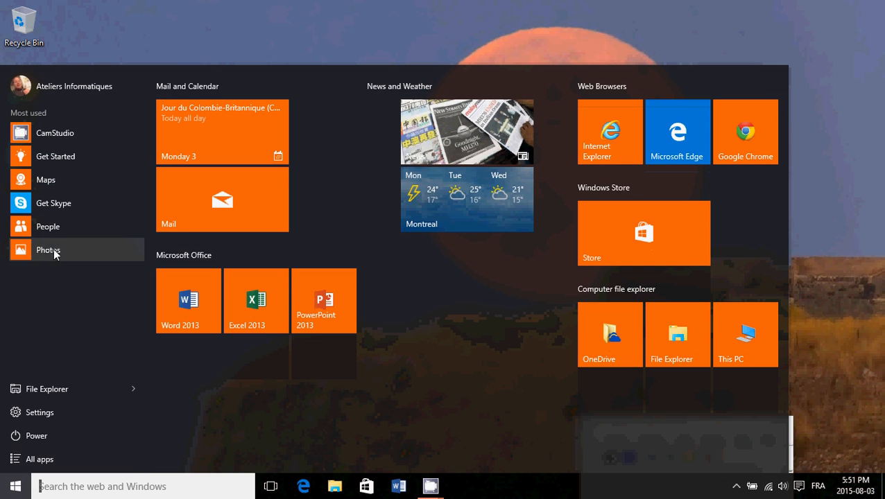
mouse_move(39, 459)
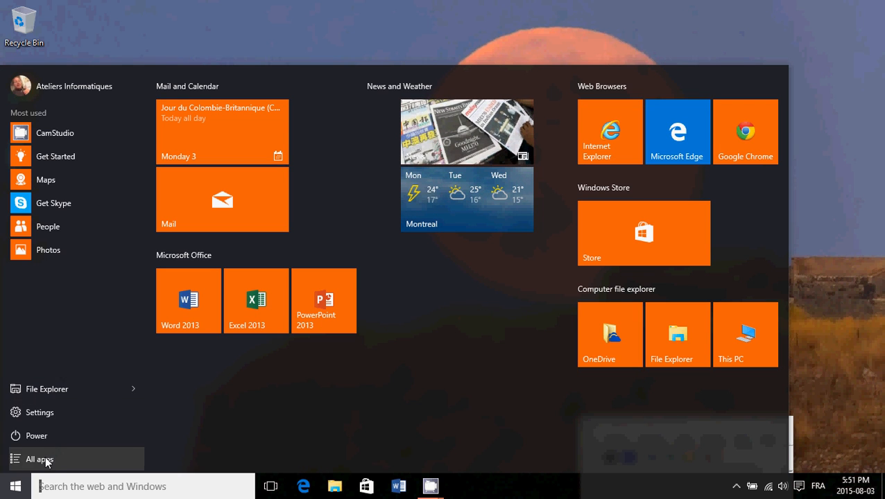
click(43, 459)
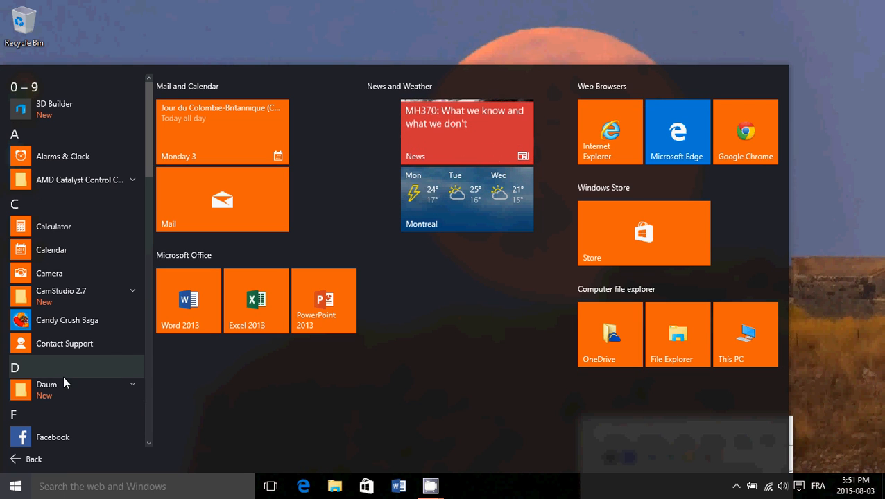
scroll(down, 3)
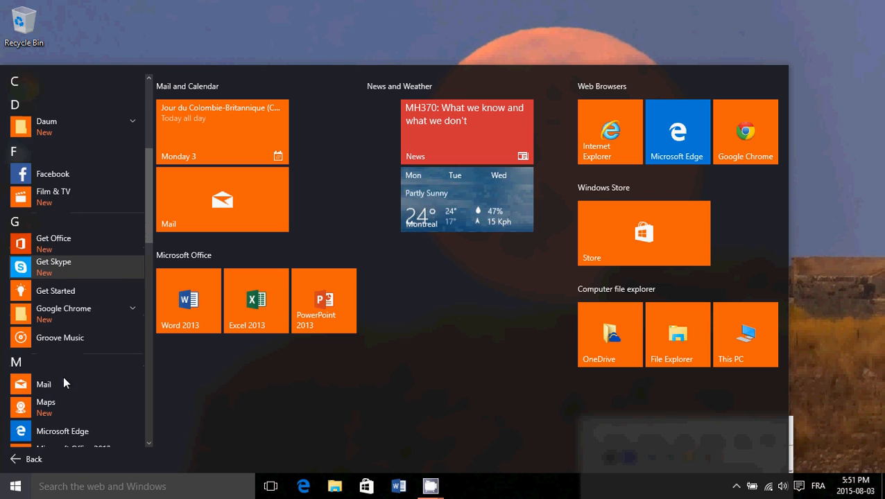
scroll(down, 3)
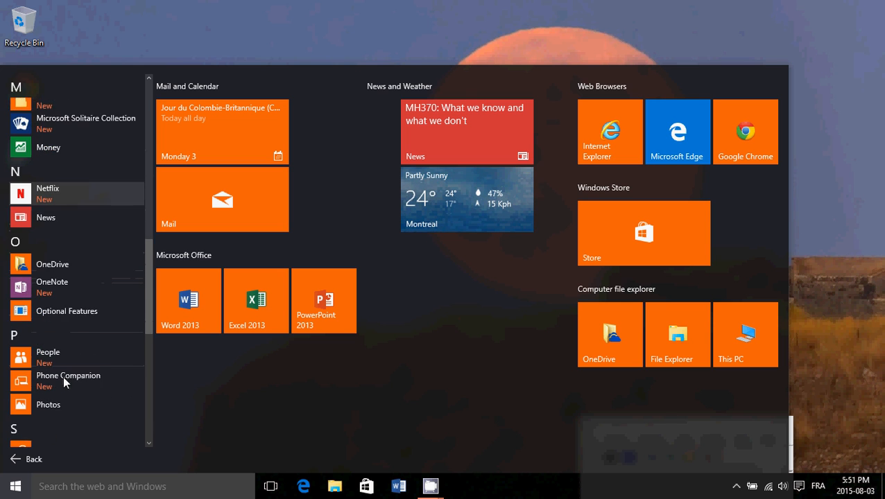
scroll(down, 3)
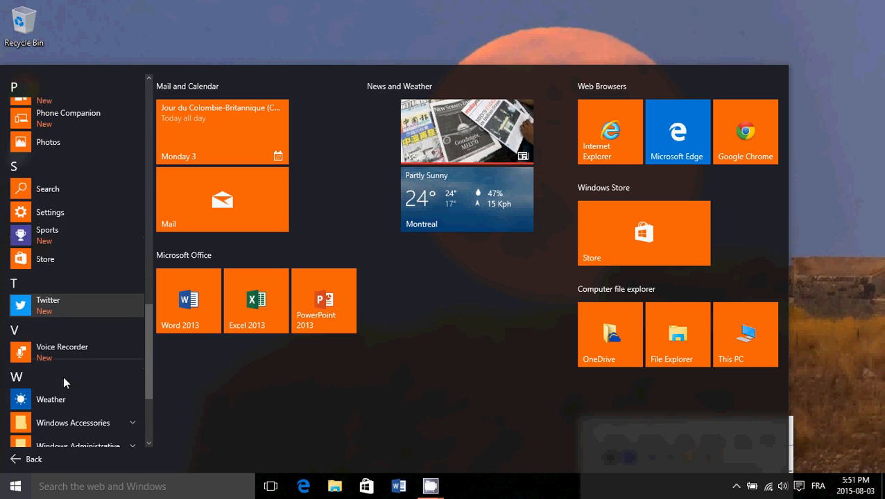
scroll(up, 3)
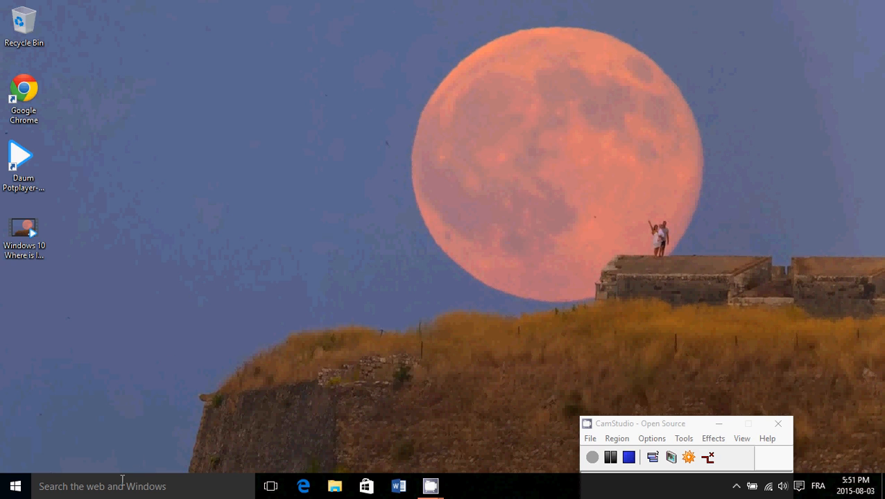
Search for 'internet explorer' and bring up options on the Internet Explorer result
click(125, 485)
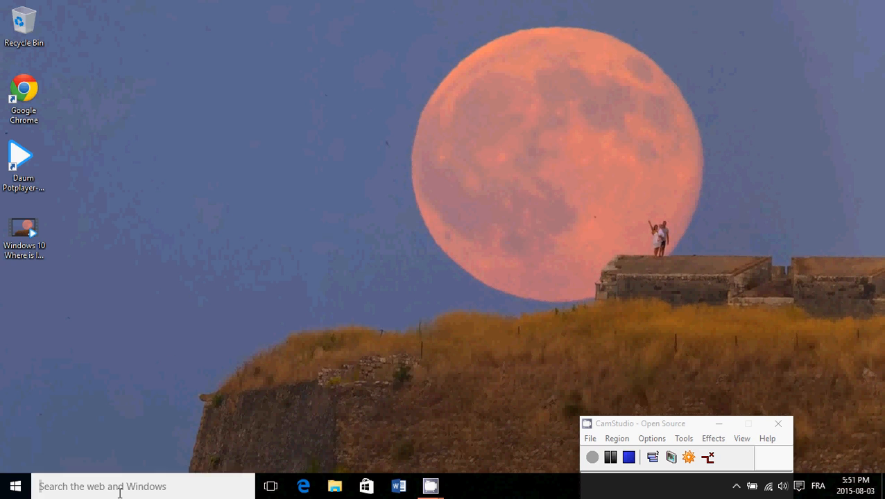
text(internet)
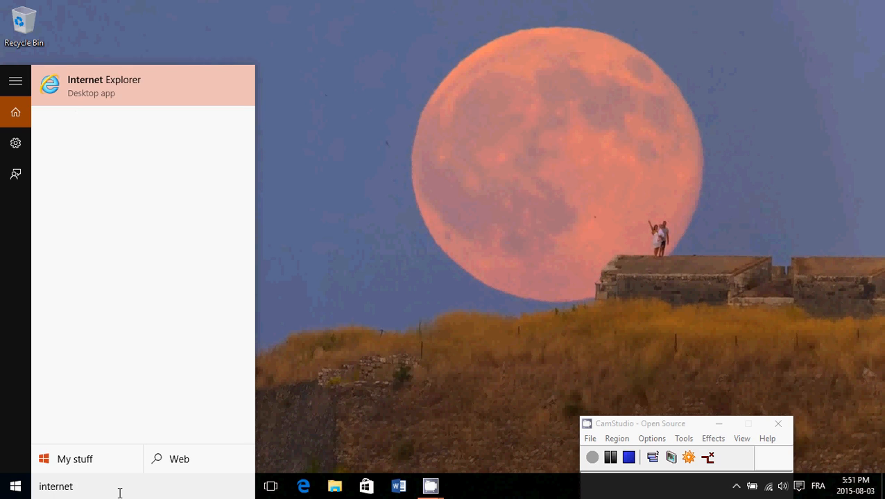
text(explorer)
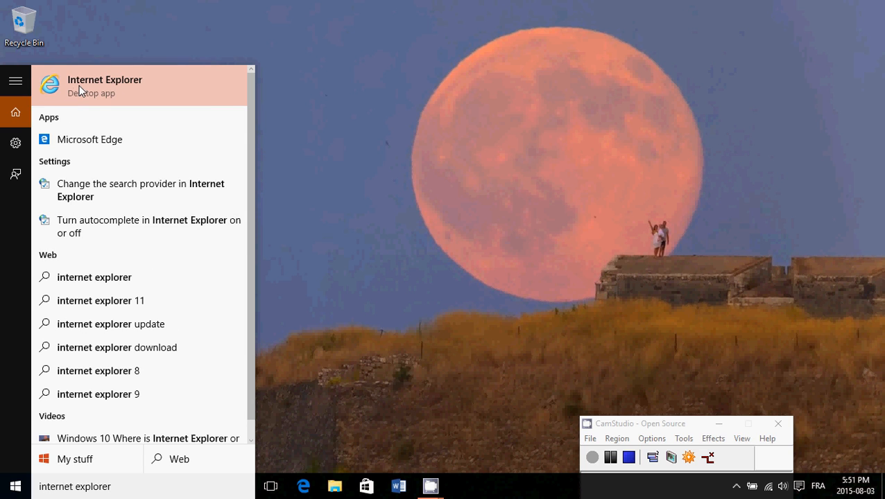
right_click(104, 84)
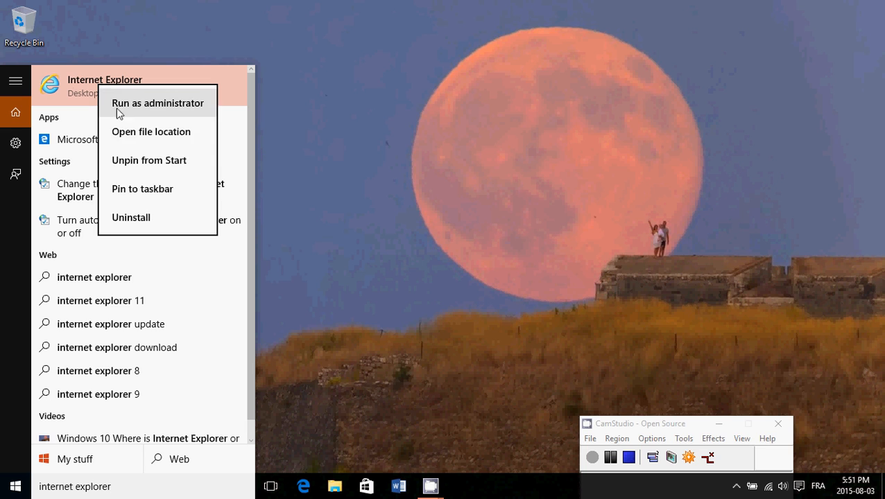
mouse_move(146, 165)
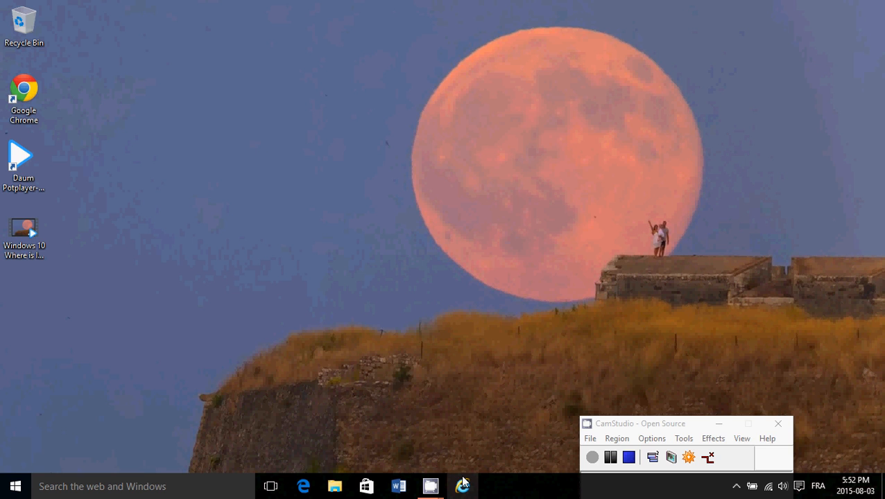
mouse_move(483, 486)
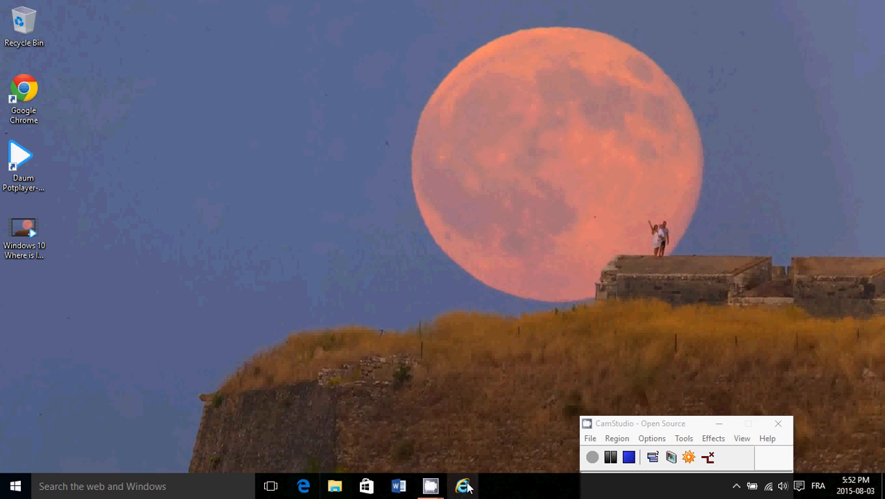
mouse_move(463, 486)
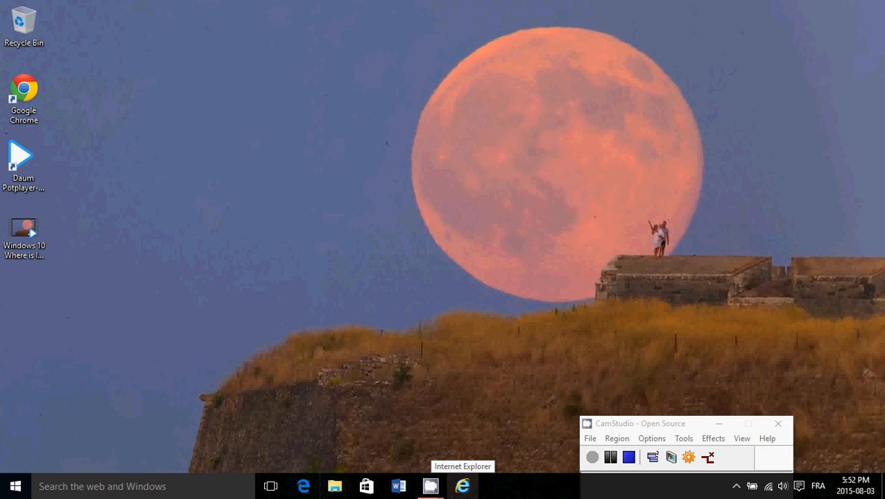
mouse_move(289, 327)
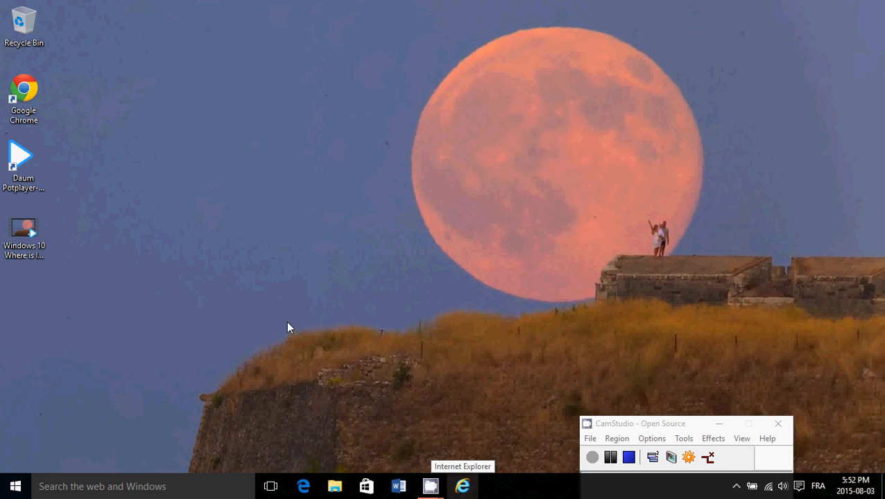
mouse_move(304, 485)
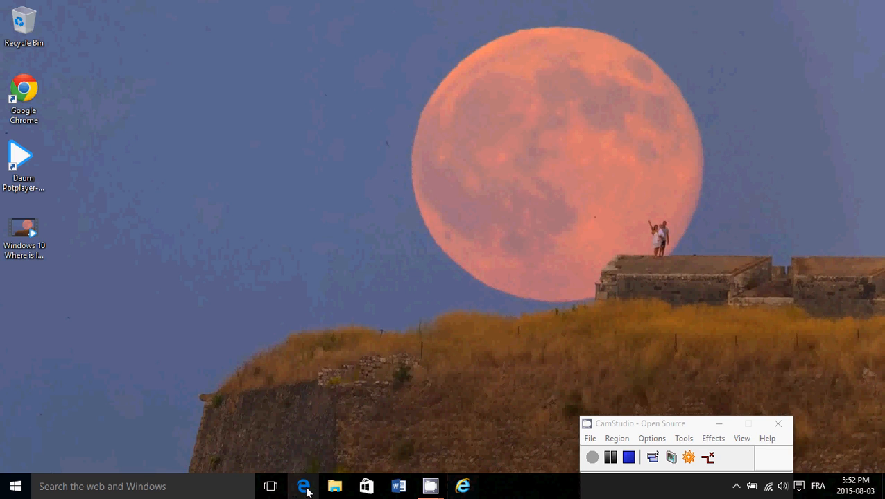
mouse_move(304, 486)
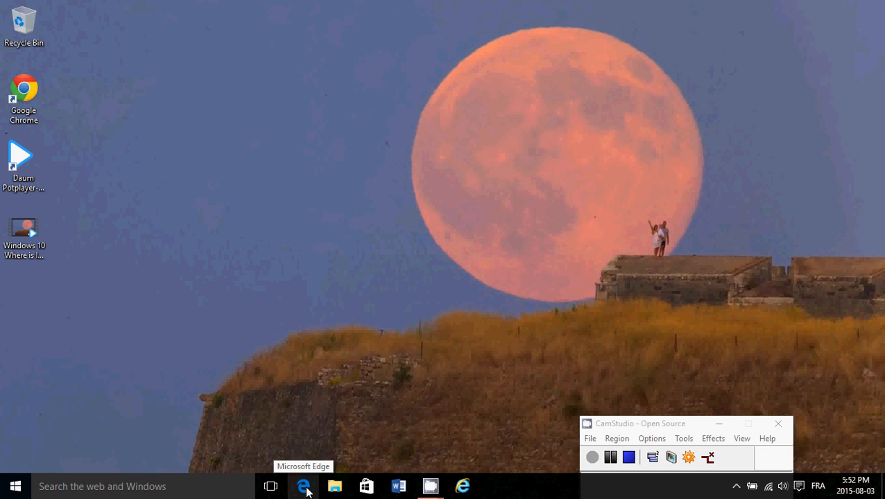
mouse_move(304, 489)
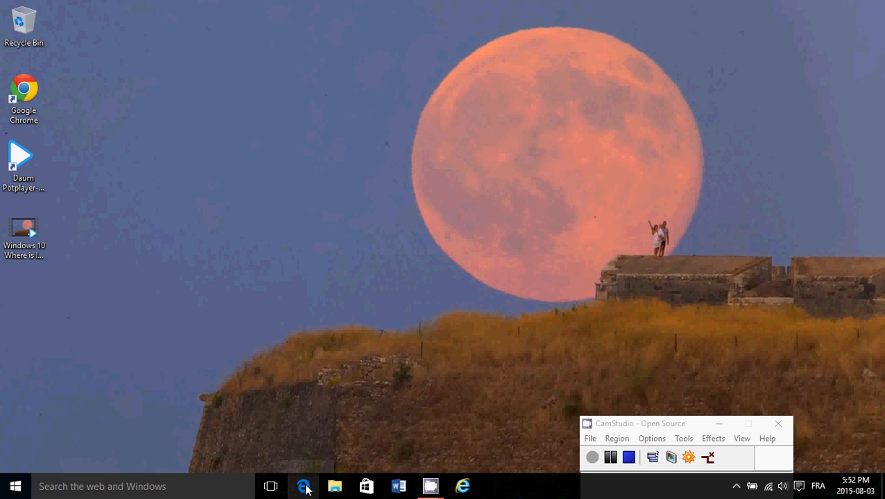
mouse_move(390, 380)
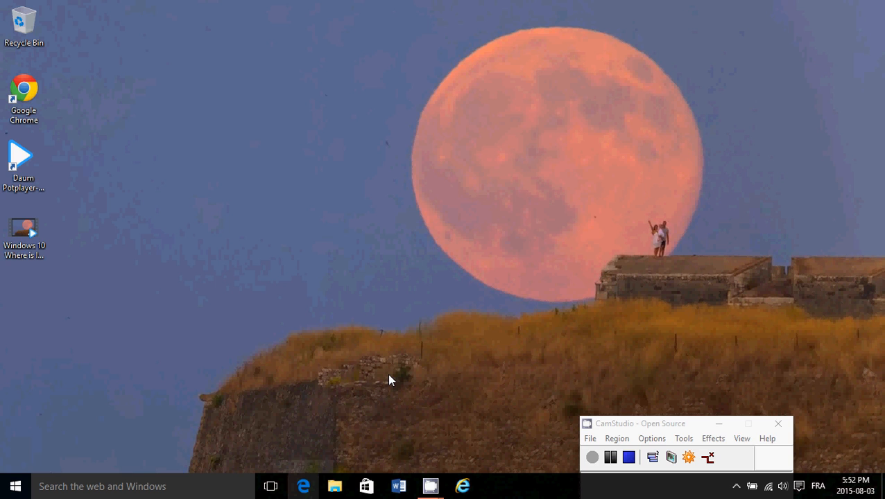
mouse_move(477, 477)
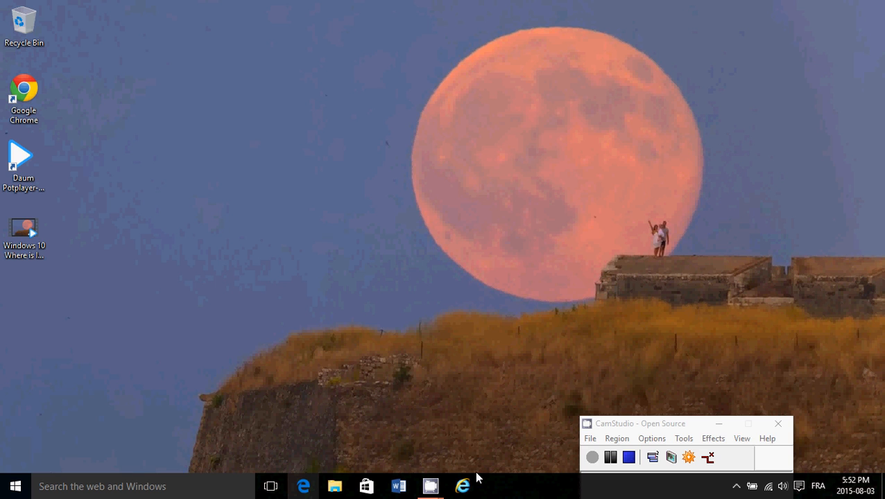
Launch Internet Explorer, look through the saved Favorites list, then close the browser
click(462, 485)
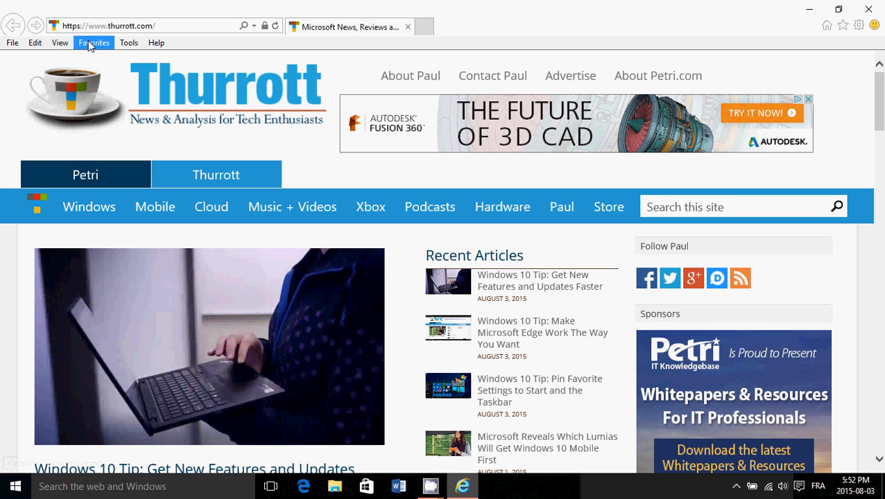
click(94, 42)
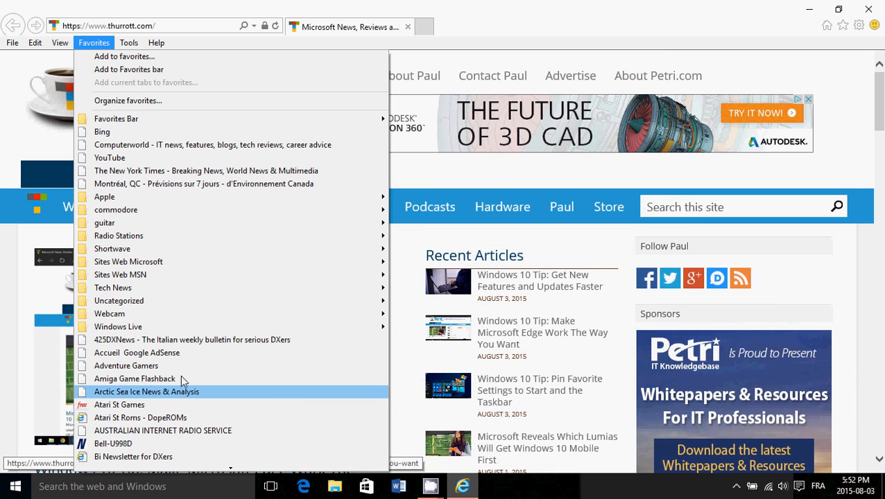
mouse_move(444, 151)
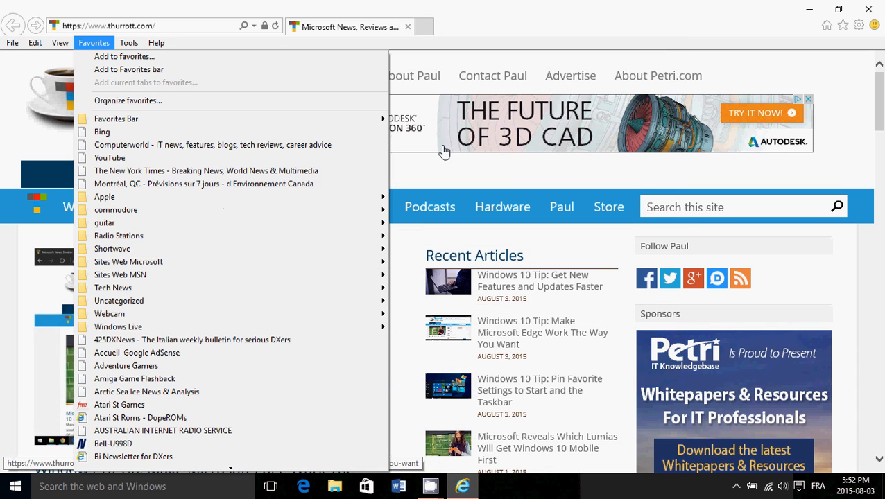
scroll(down, 3)
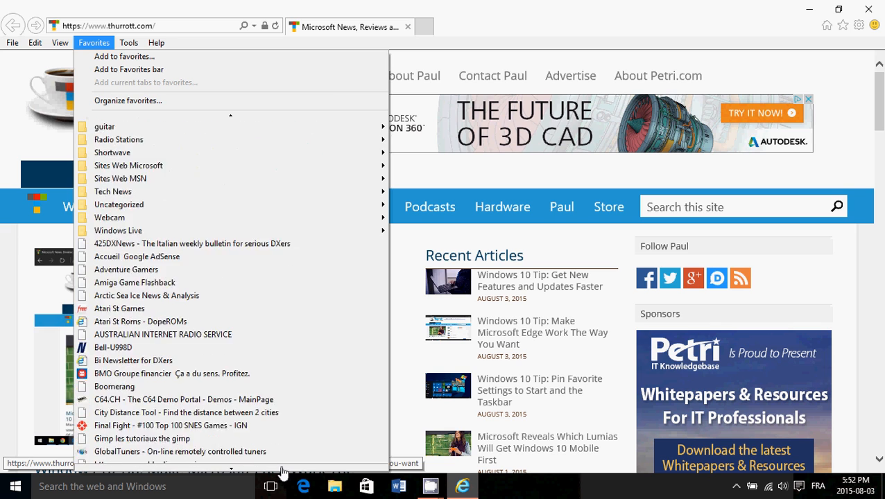
scroll(down, 3)
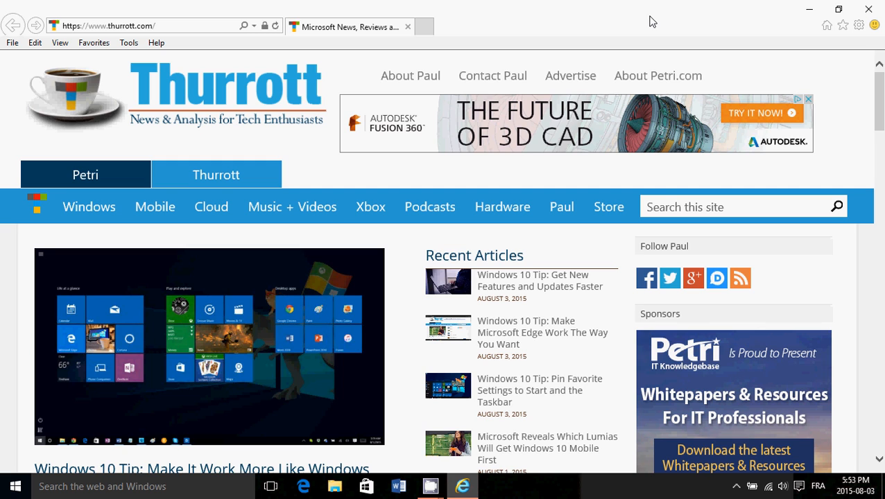
mouse_move(641, 181)
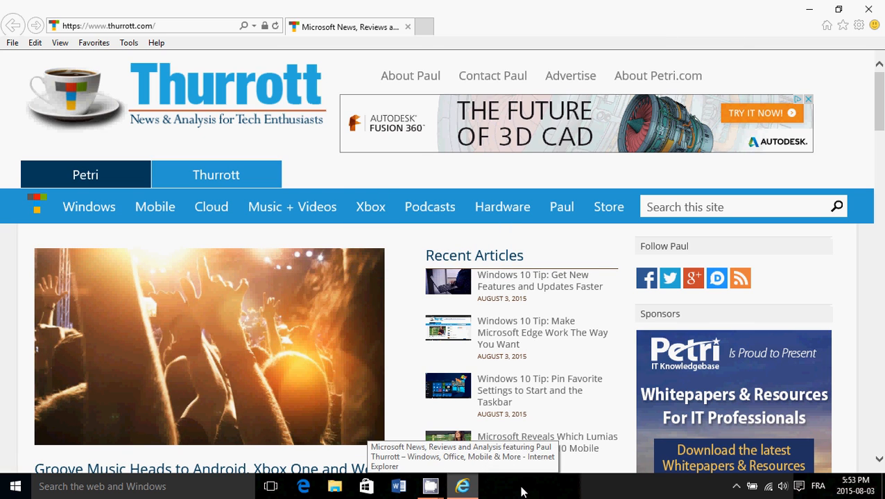
mouse_move(566, 27)
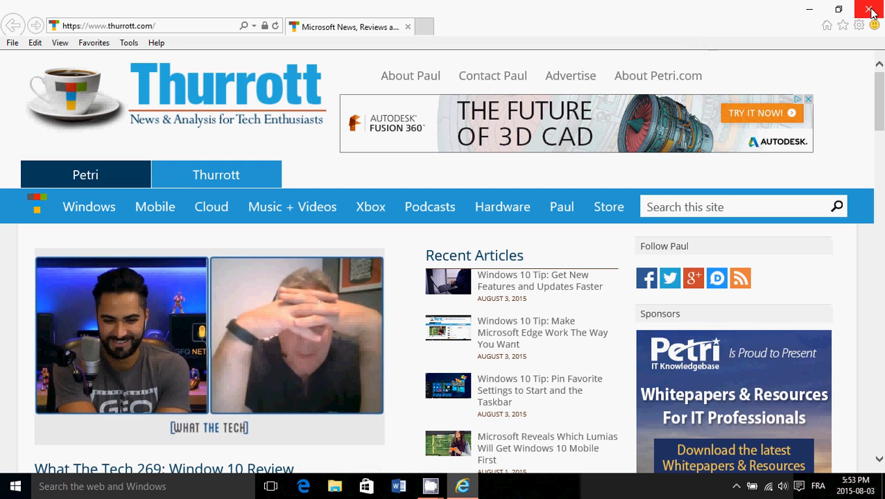
click(838, 9)
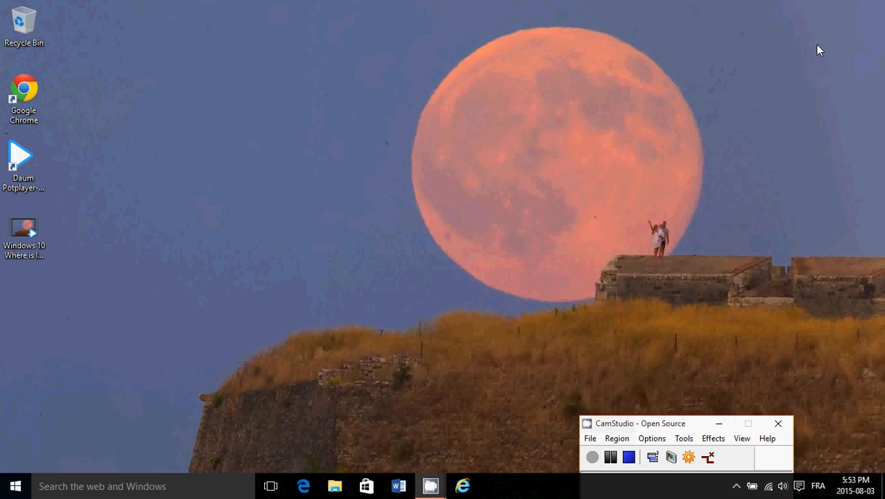
mouse_move(230, 310)
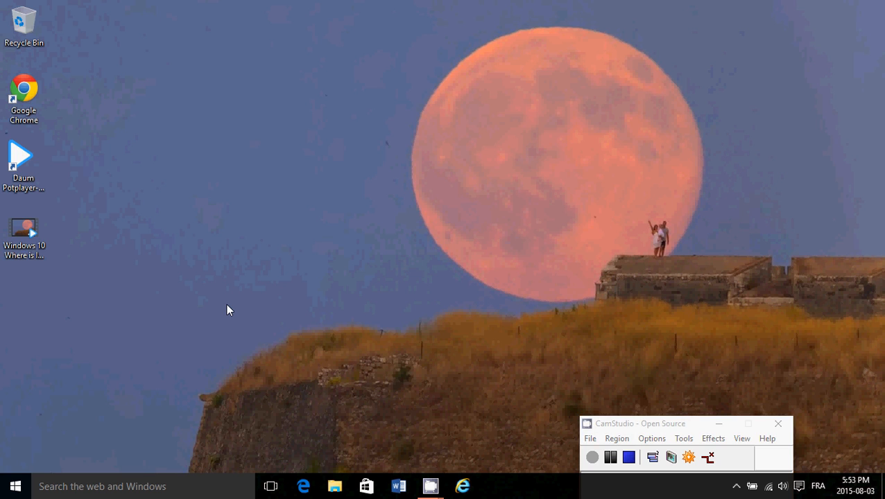
mouse_move(197, 323)
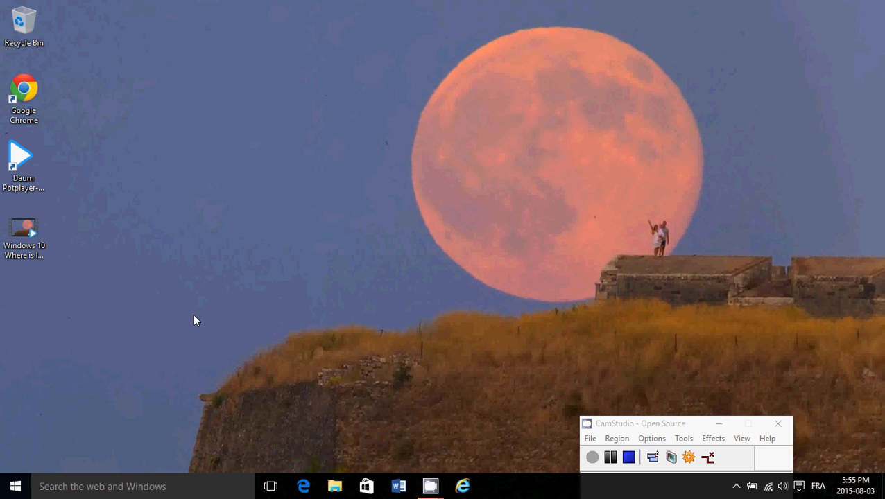
mouse_move(483, 325)
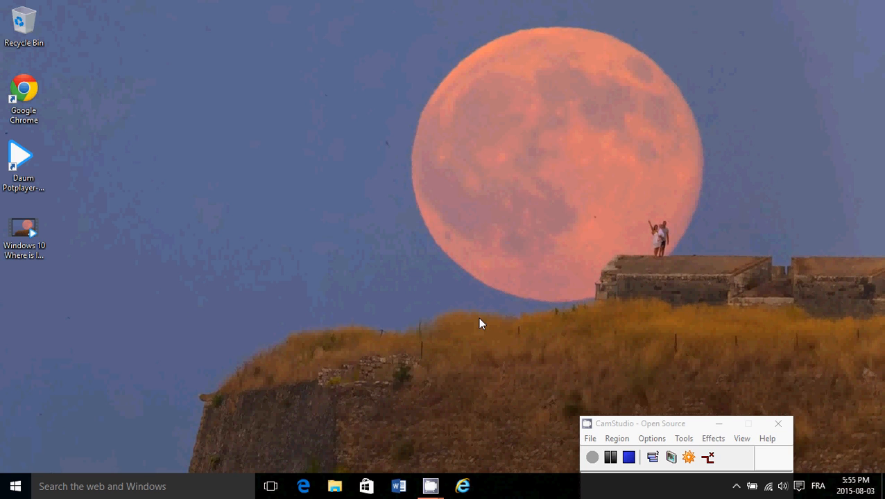
mouse_move(471, 362)
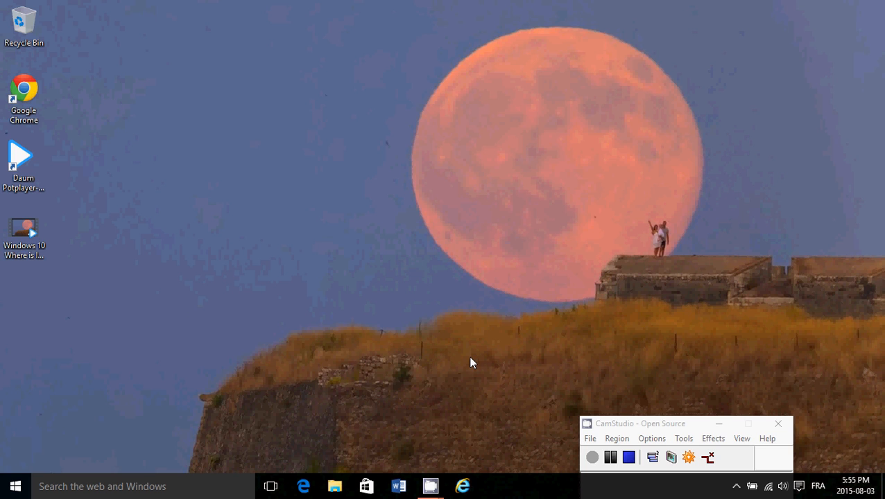
mouse_move(437, 388)
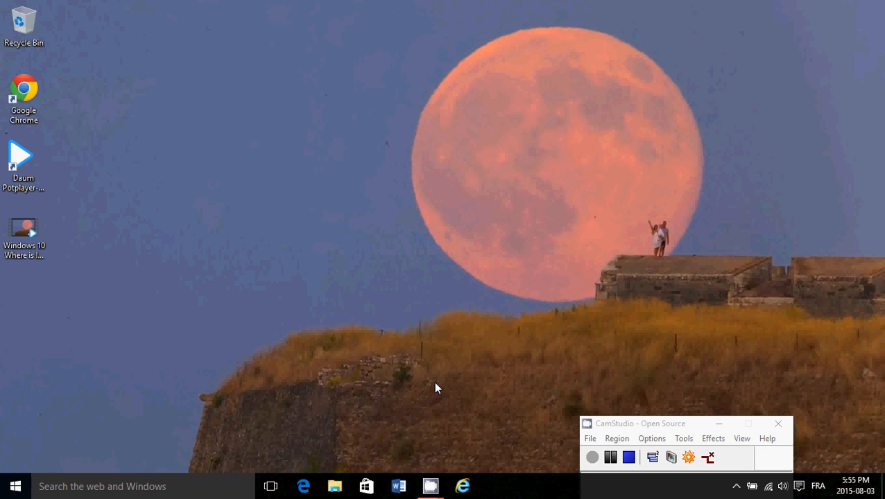
mouse_move(436, 380)
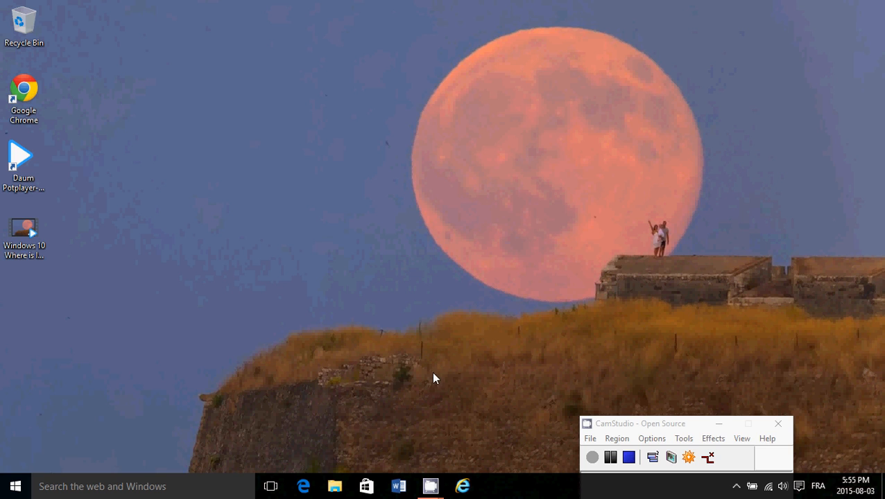
mouse_move(534, 318)
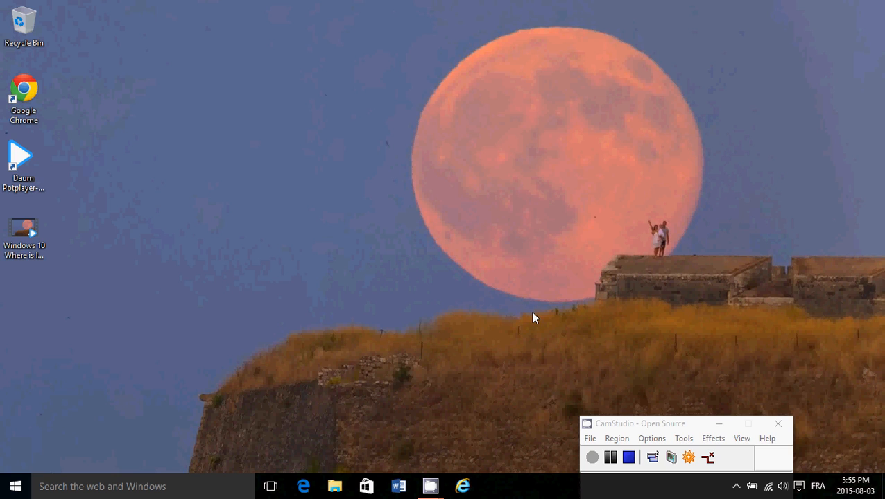
click(628, 458)
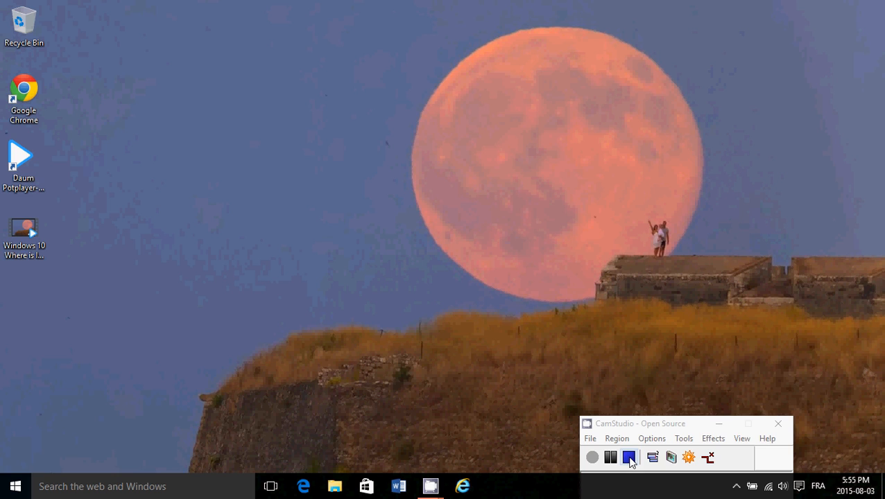